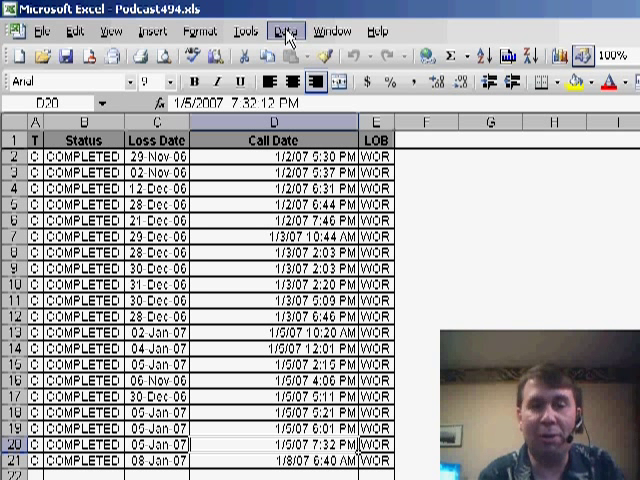
Start the PivotTable and PivotChart Report wizard from the Data menu.
click(284, 30)
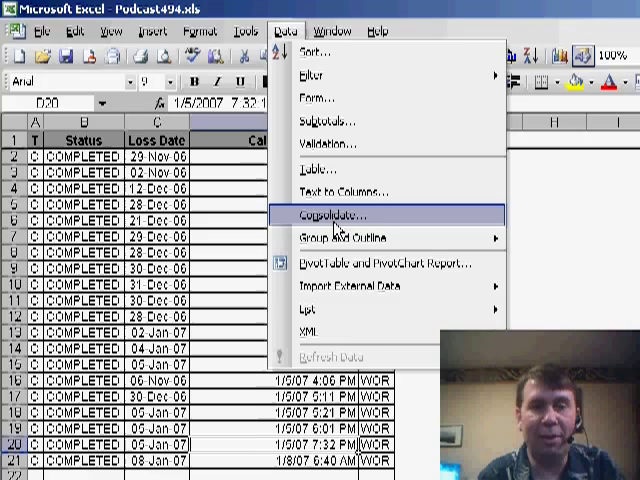
click(366, 262)
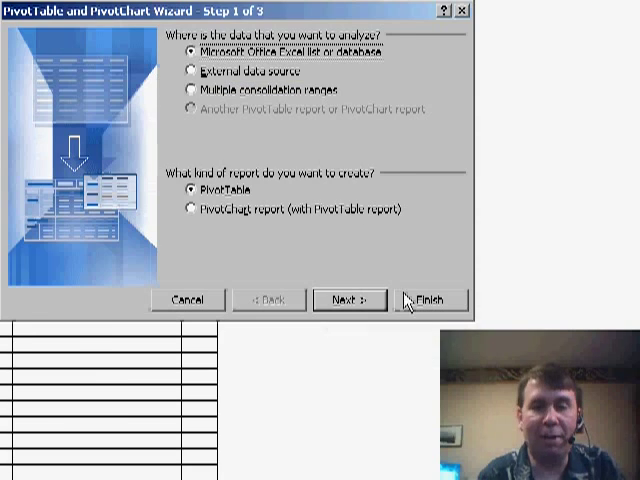
click(429, 299)
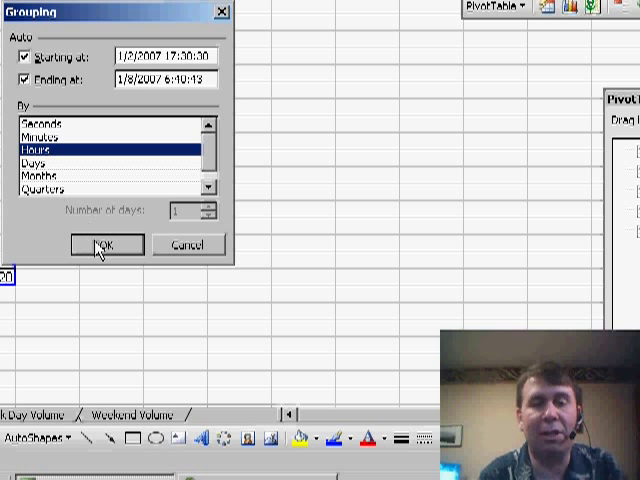
Confirm grouping the Call Date field by Hours, giving hourly counts totaling 20.
click(104, 245)
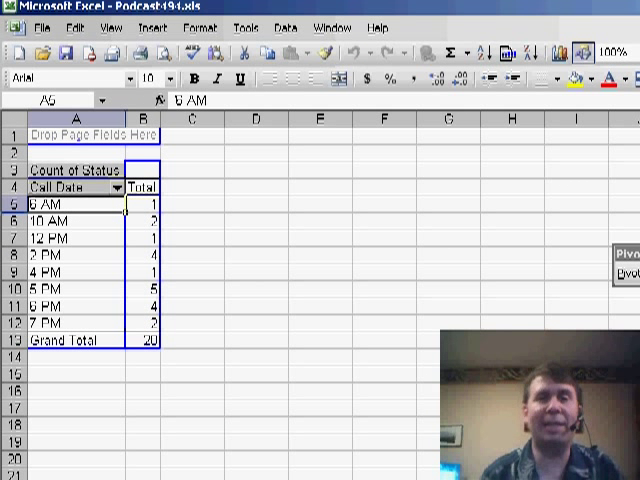